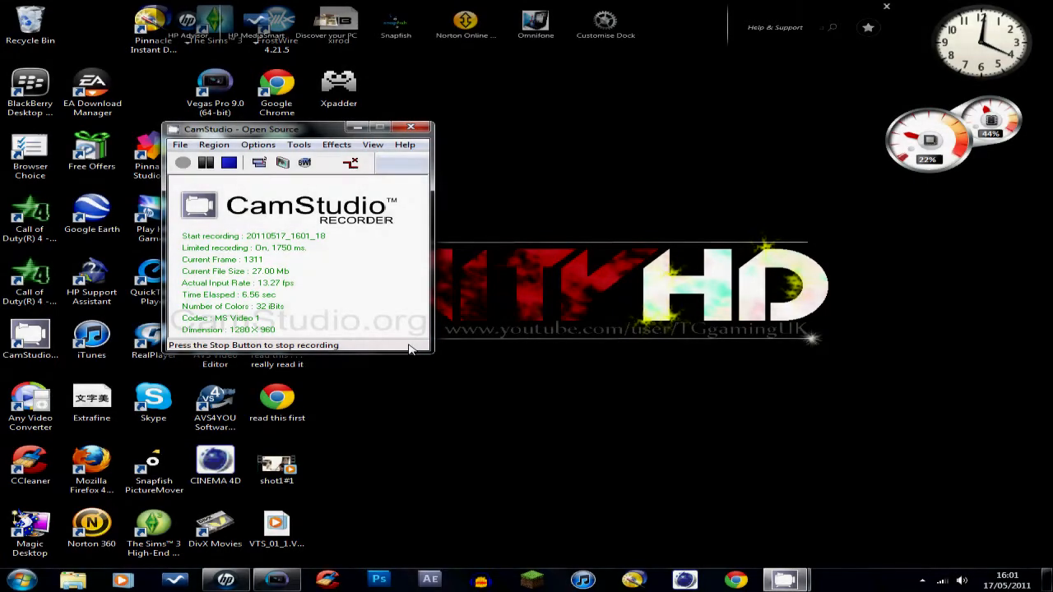
# Step: Bring up the Vegas Pro window holding the gameplay clip on the timeline
pyautogui.click(277, 579)
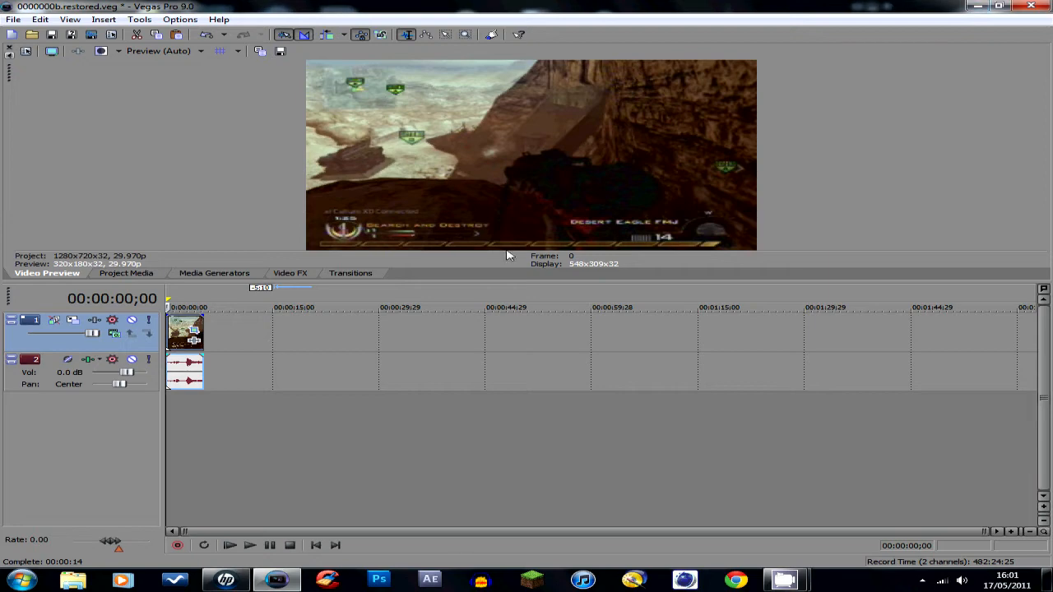
pyautogui.moveTo(207, 342)
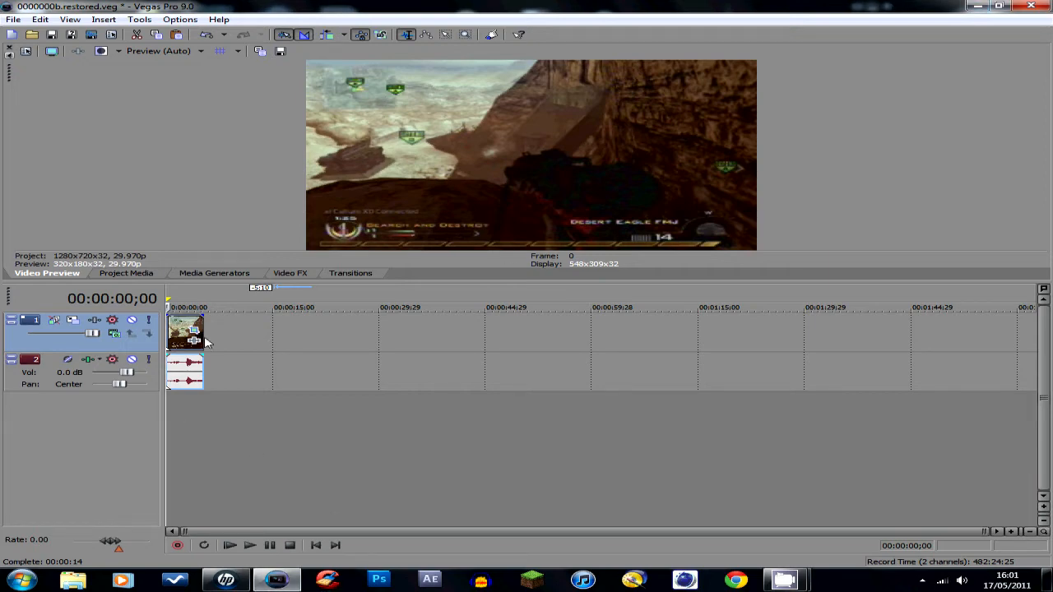
# Step: Start a new project without saving, keeping HDV 720-30p (1280x720, 29.970 fps) as the default for all new projects
pyautogui.click(13, 20)
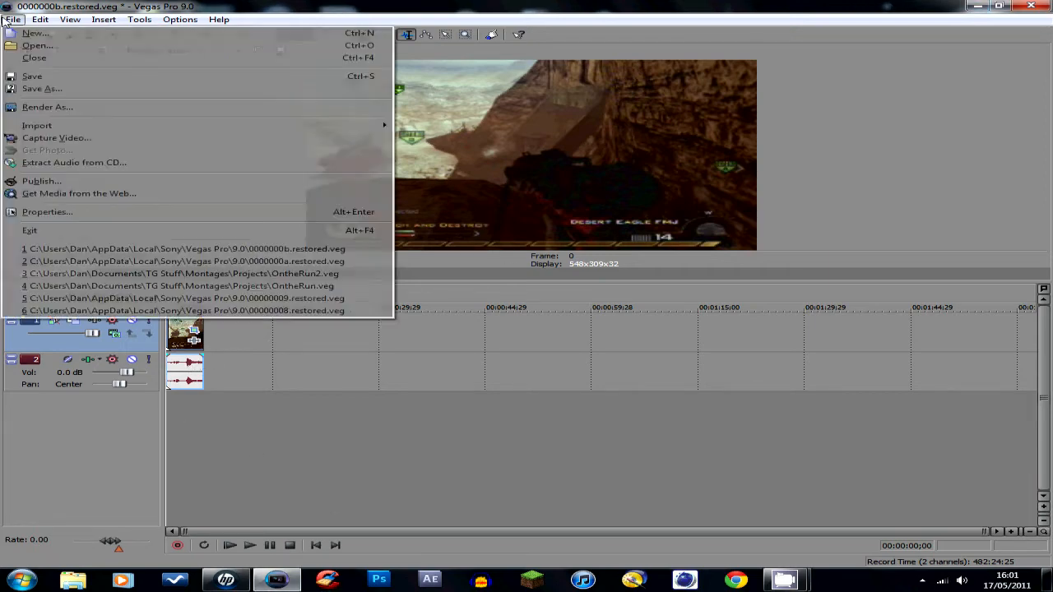
pyautogui.click(34, 56)
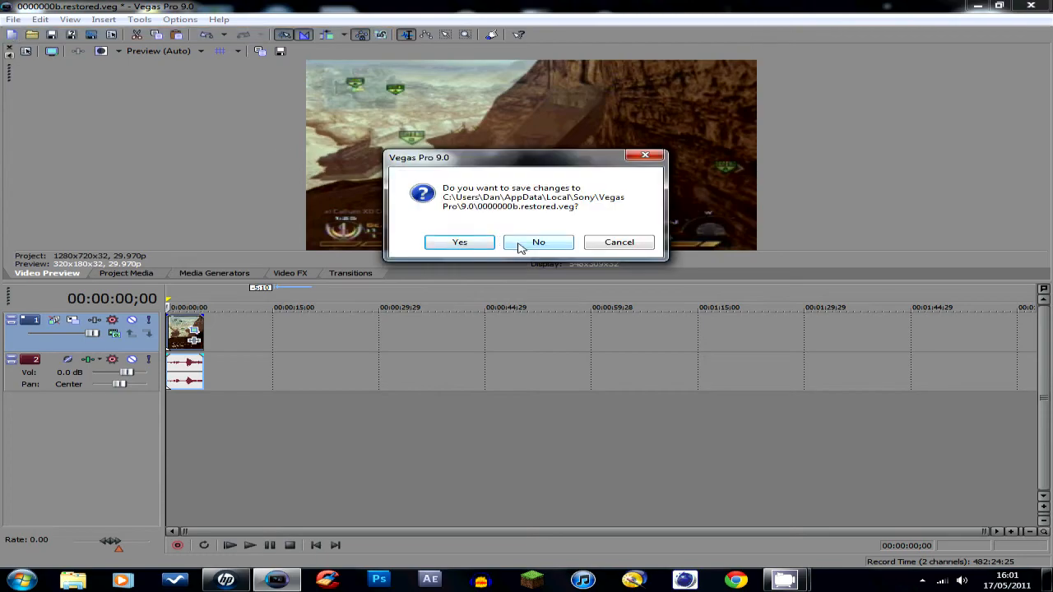
pyautogui.click(538, 242)
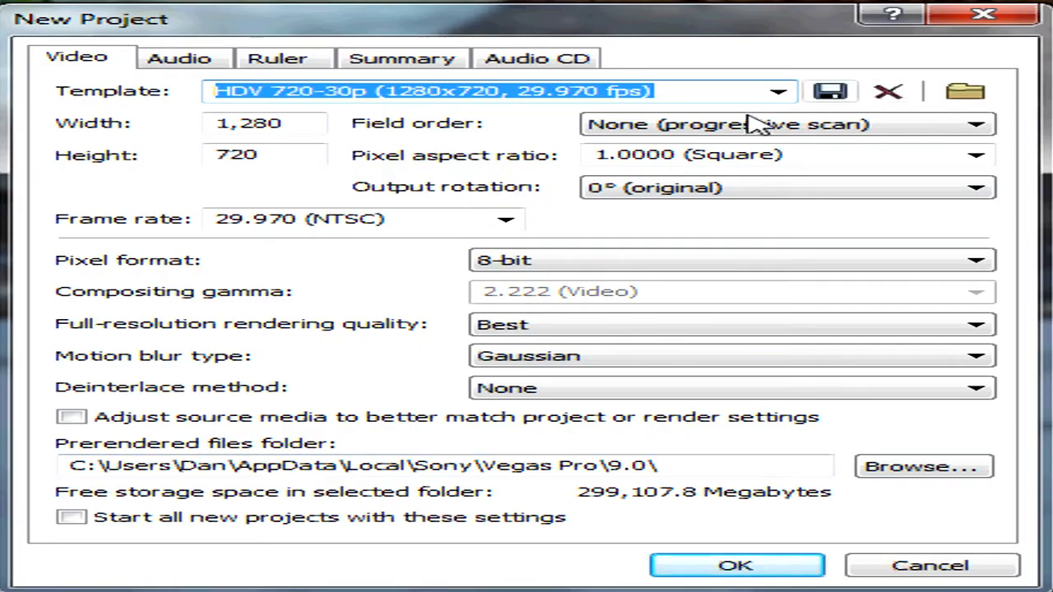
pyautogui.moveTo(206, 112)
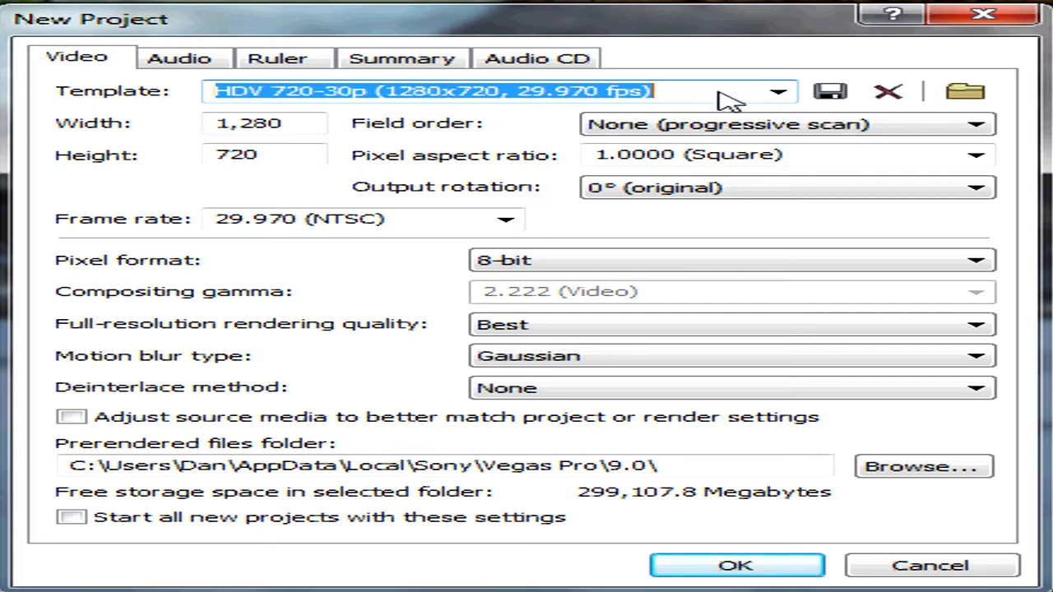
pyautogui.moveTo(344, 172)
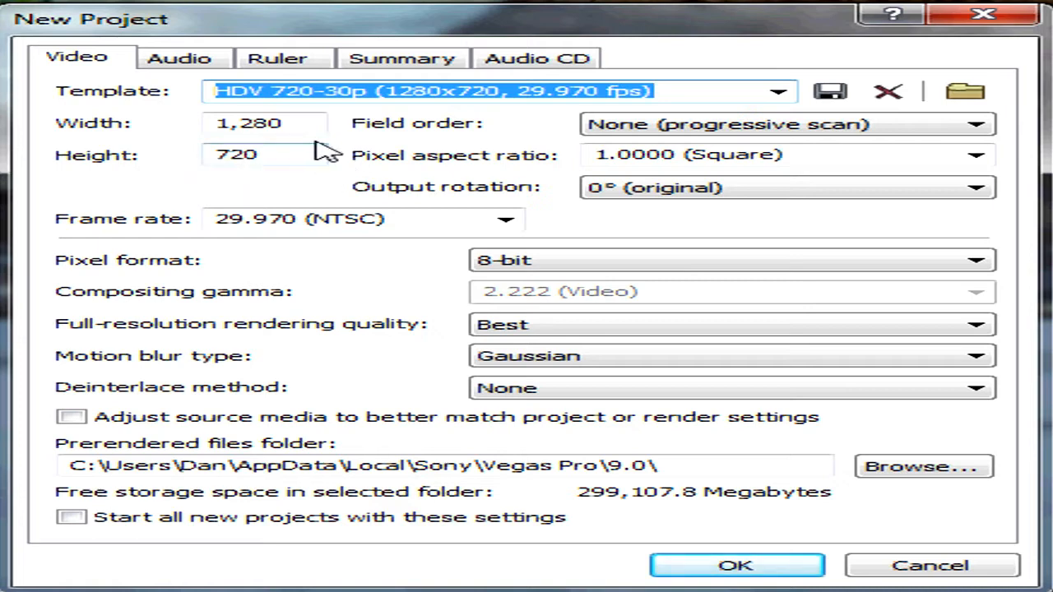
pyautogui.moveTo(494, 162)
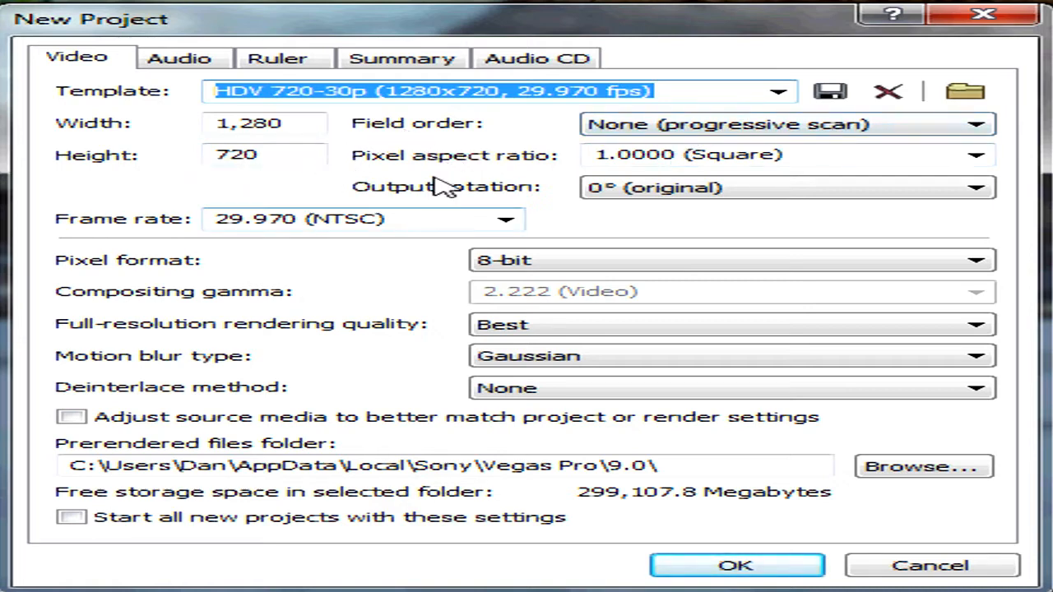
pyautogui.moveTo(444, 204)
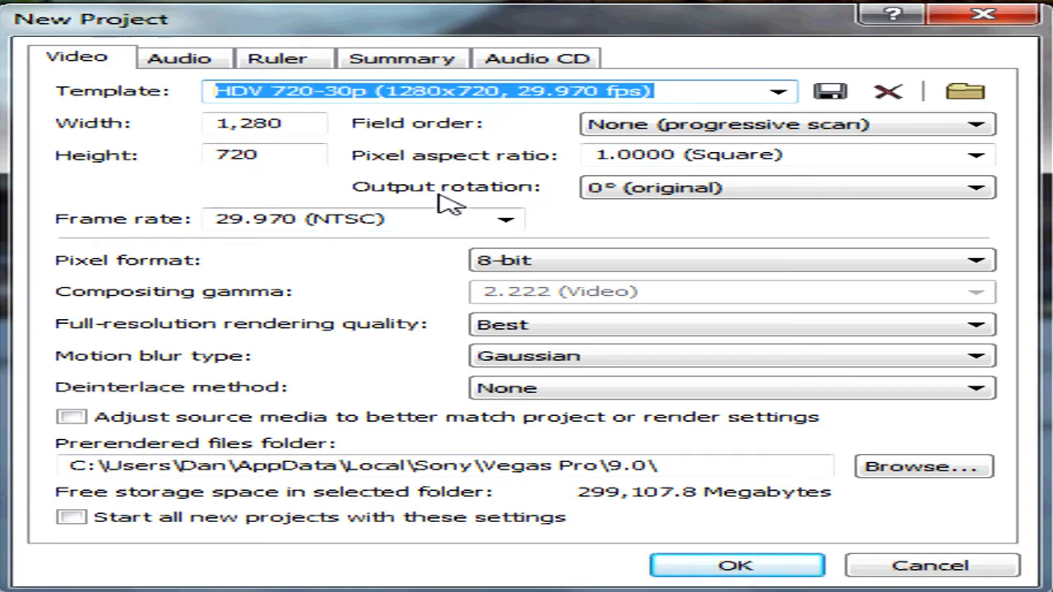
pyautogui.moveTo(447, 206)
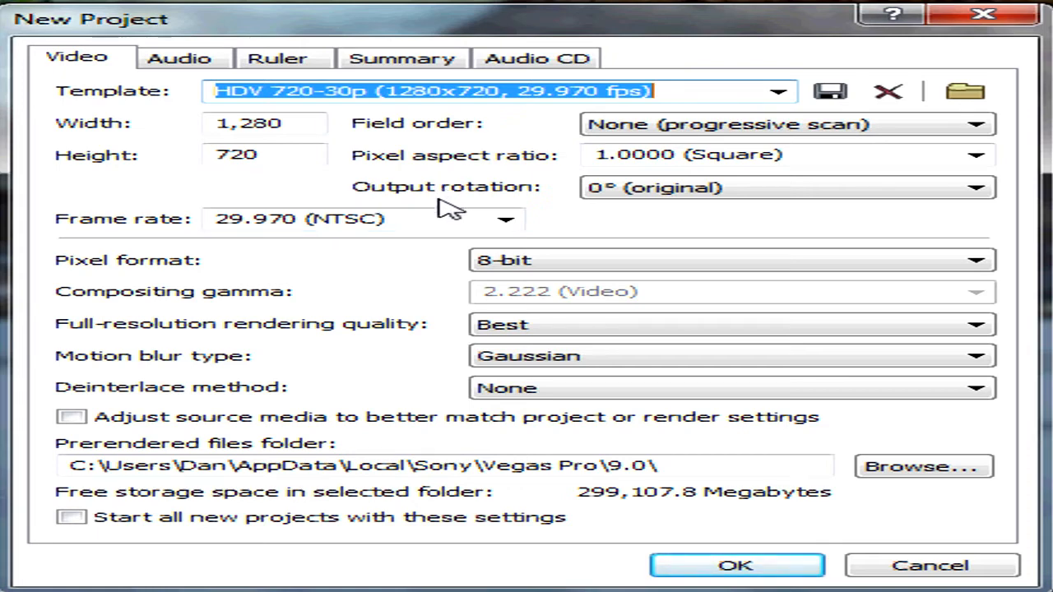
pyautogui.moveTo(316, 217)
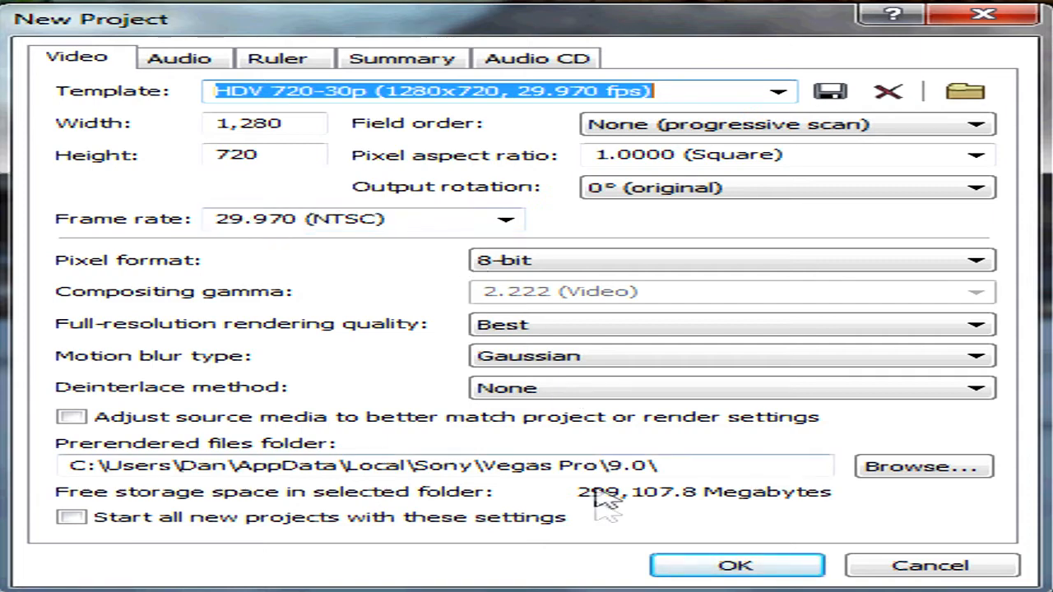
pyautogui.moveTo(201, 266)
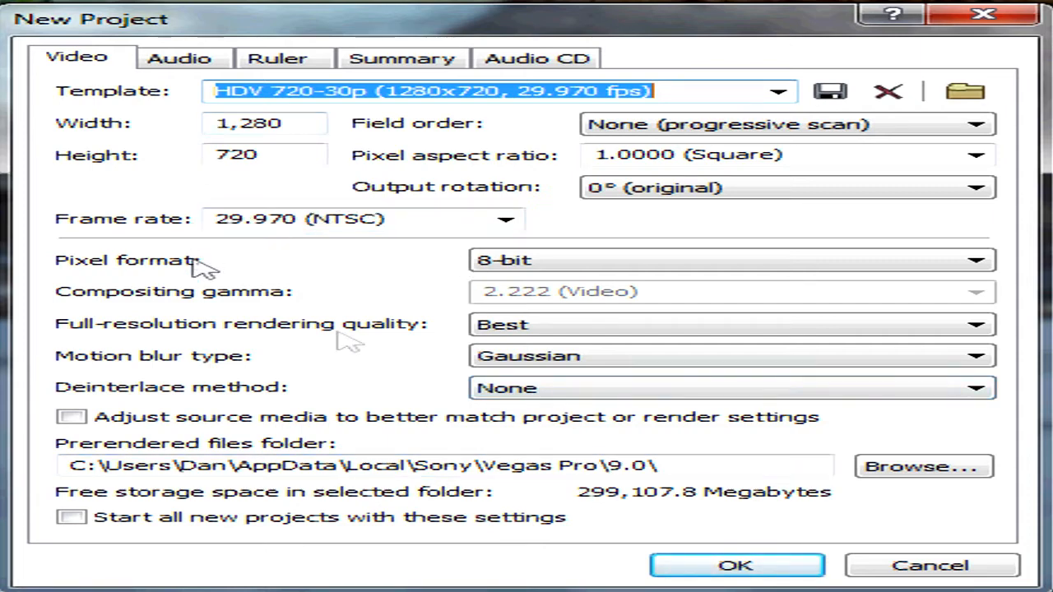
pyautogui.moveTo(457, 337)
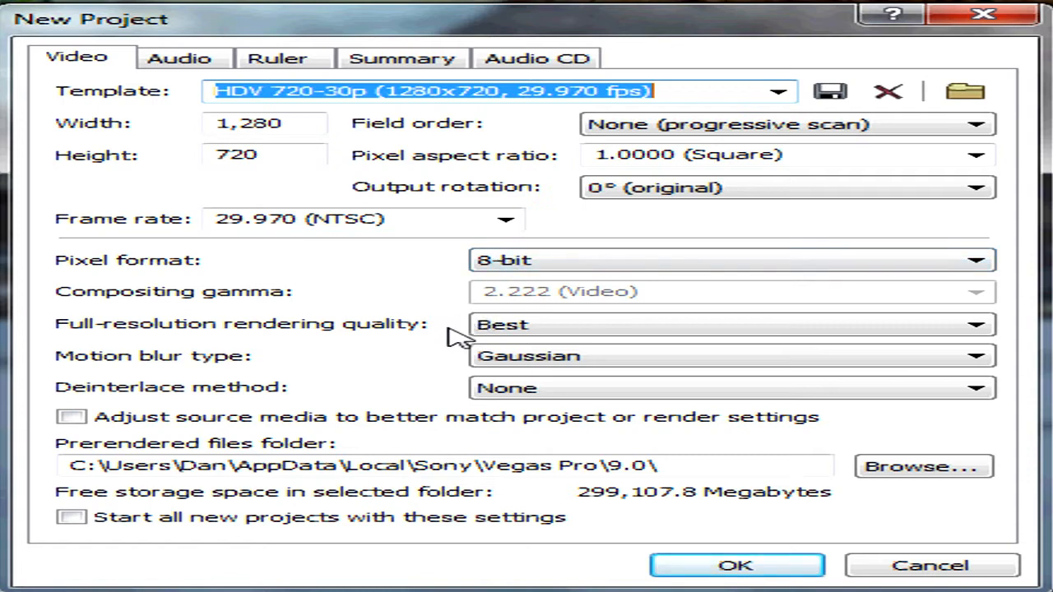
pyautogui.click(732, 325)
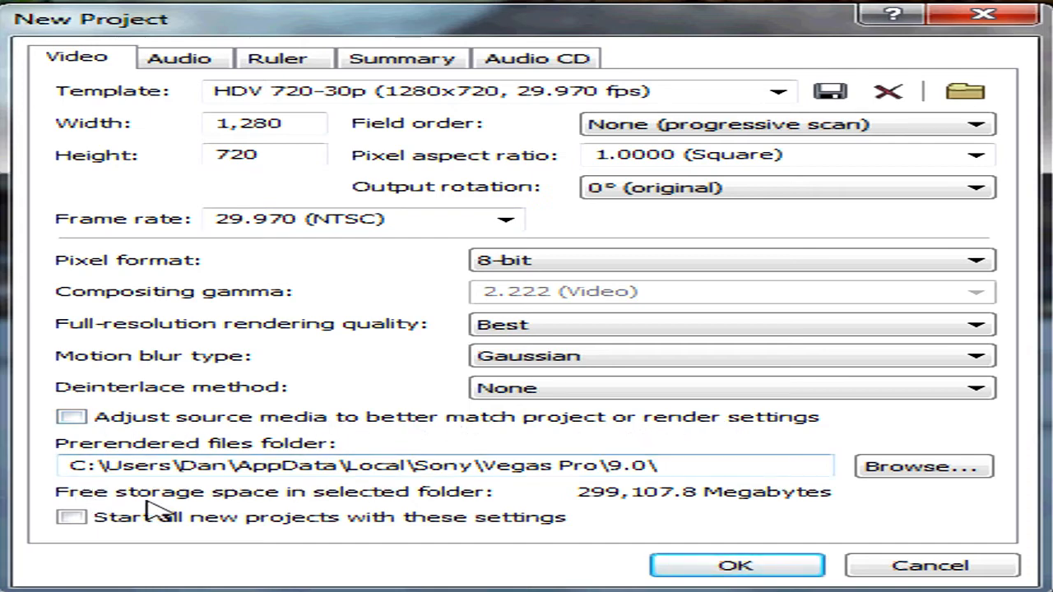
pyautogui.click(72, 517)
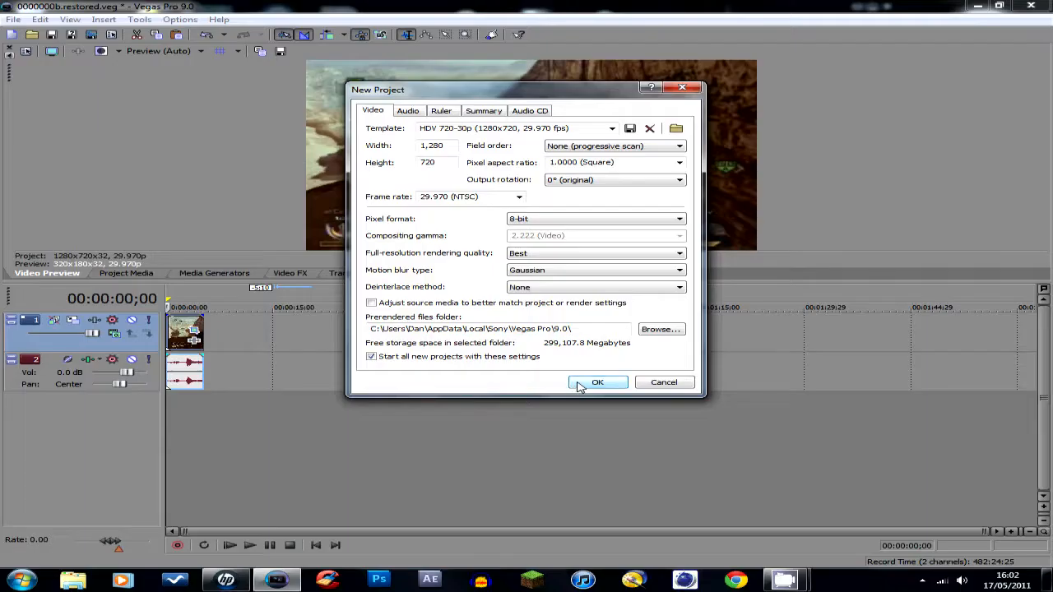
# Step: Confirm the 720p project settings and bring up the properties of clip VTS_01_1
pyautogui.click(597, 382)
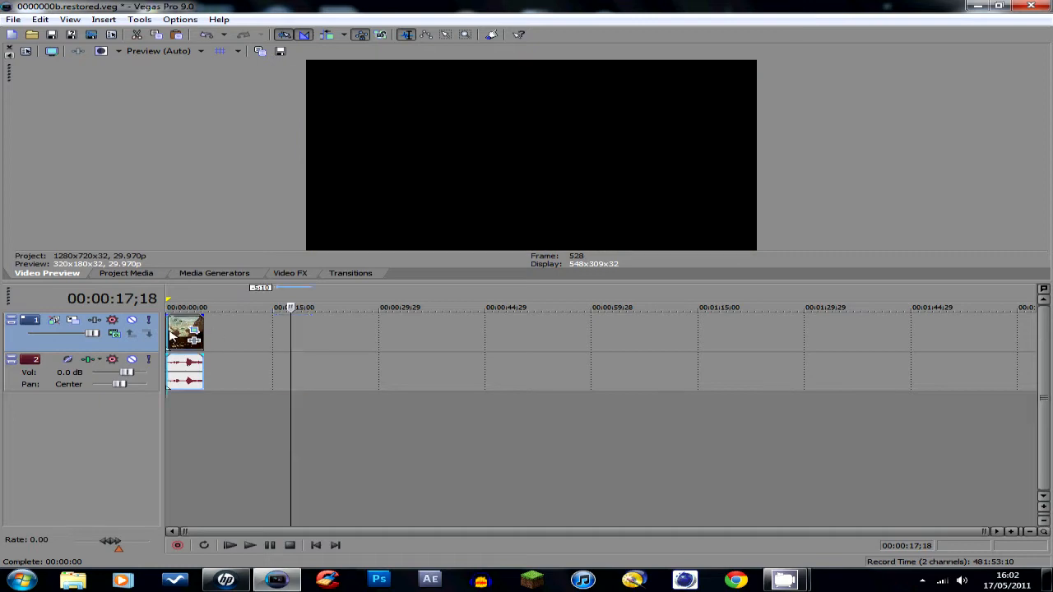
pyautogui.rightClick(184, 332)
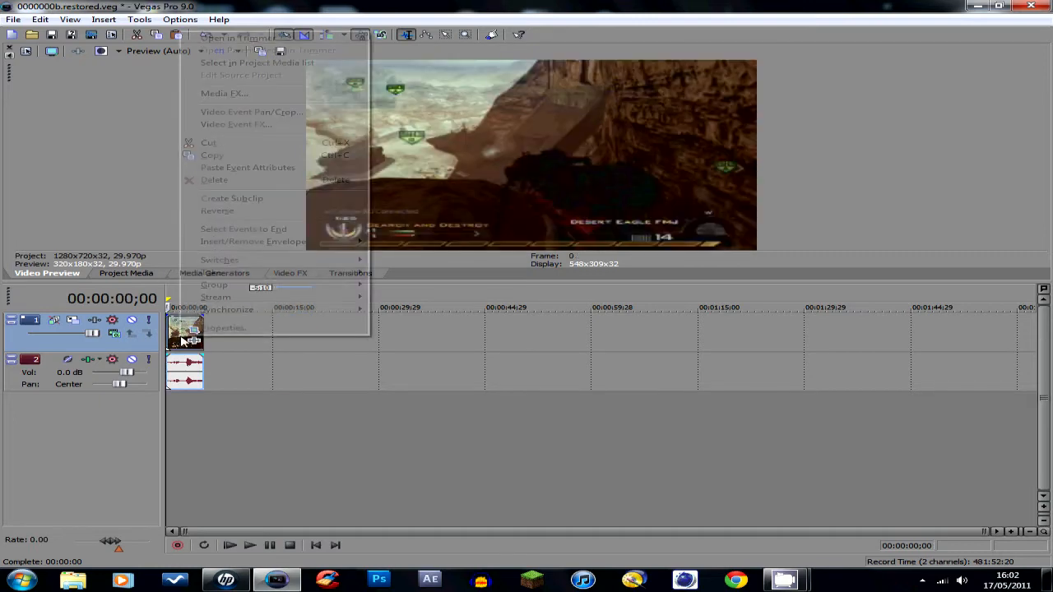
pyautogui.click(223, 327)
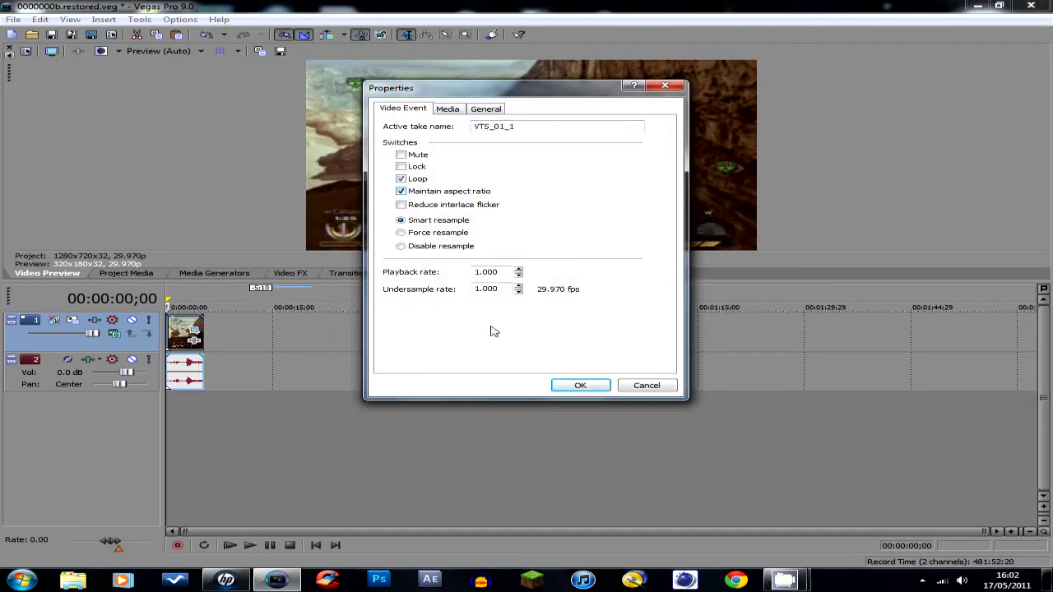
# Step: Close the properties and reframe the clip's pan/crop box to about 697.9 by 465.4 centred near 357.1, 237.3
pyautogui.click(579, 385)
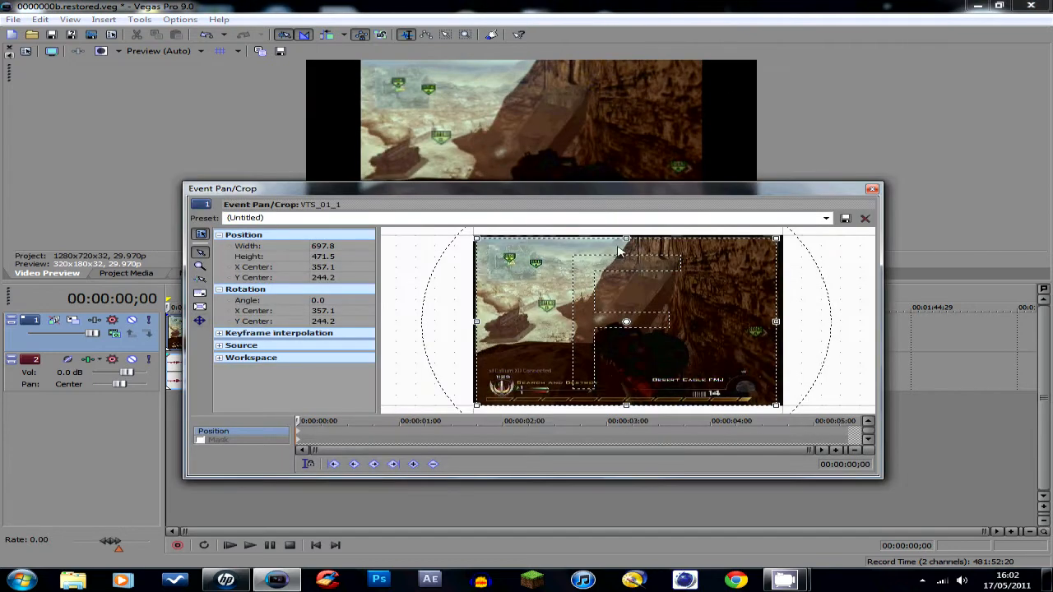
pyautogui.moveTo(625, 250); pyautogui.dragTo(625, 243)
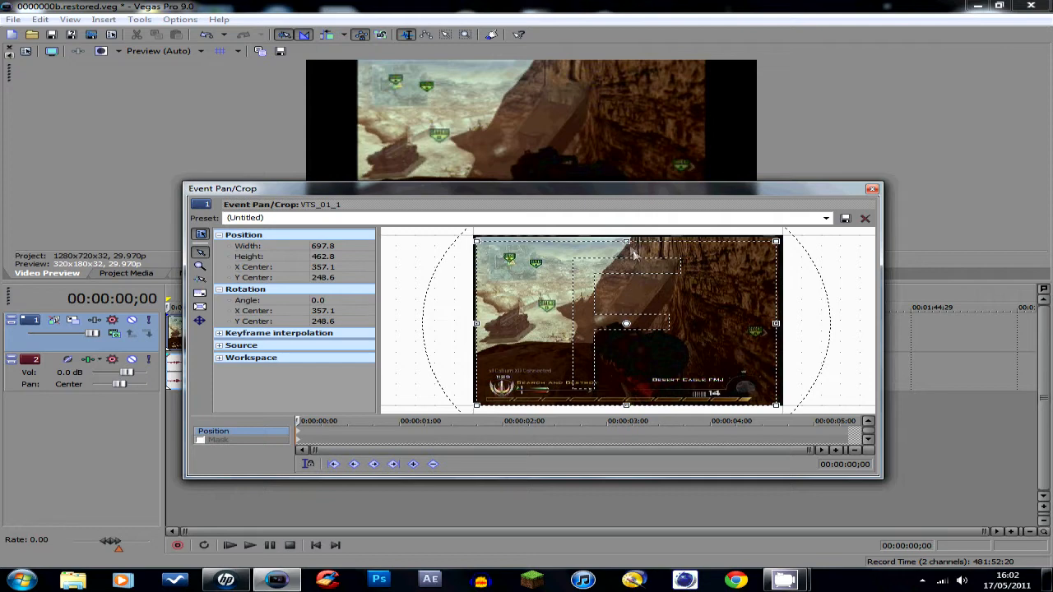
pyautogui.moveTo(626, 253); pyautogui.dragTo(625, 234)
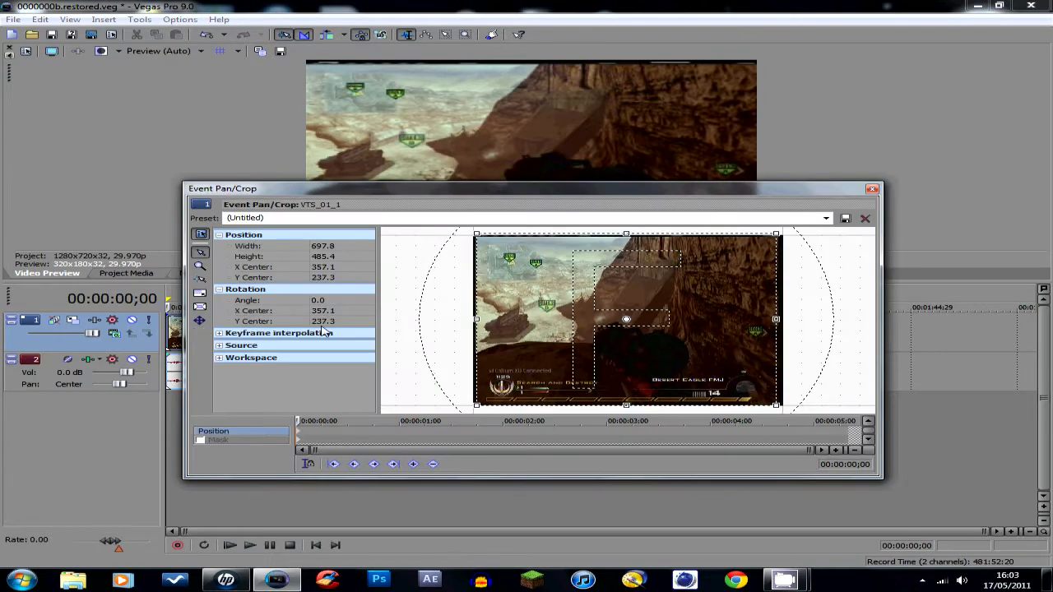
pyautogui.moveTo(625, 233); pyautogui.dragTo(625, 236)
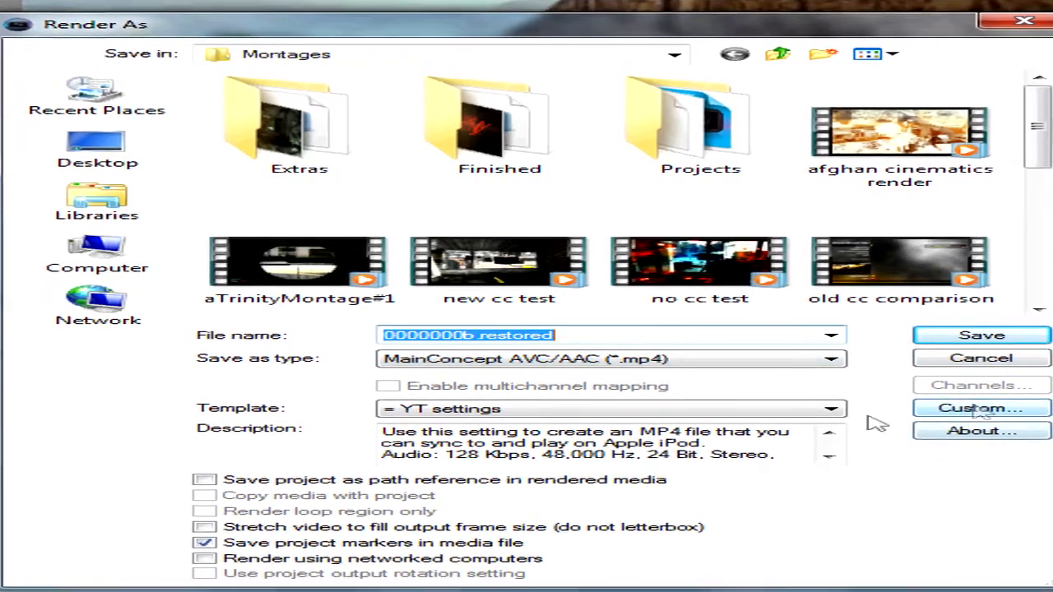
# Step: Bring up the custom settings for the MainConcept AVC/AAC MP4 render format
pyautogui.click(980, 408)
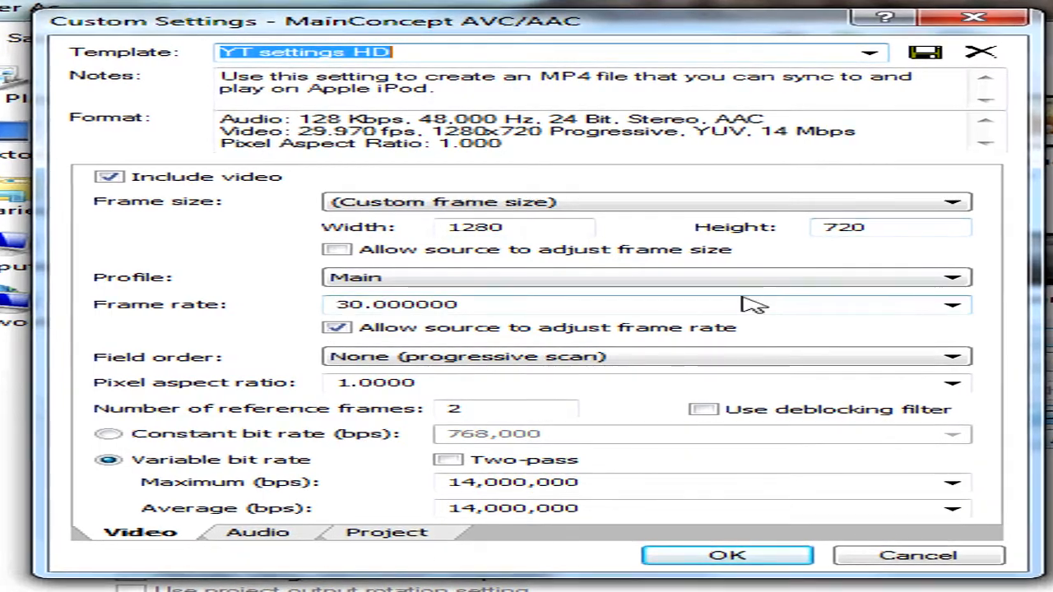
pyautogui.moveTo(238, 325)
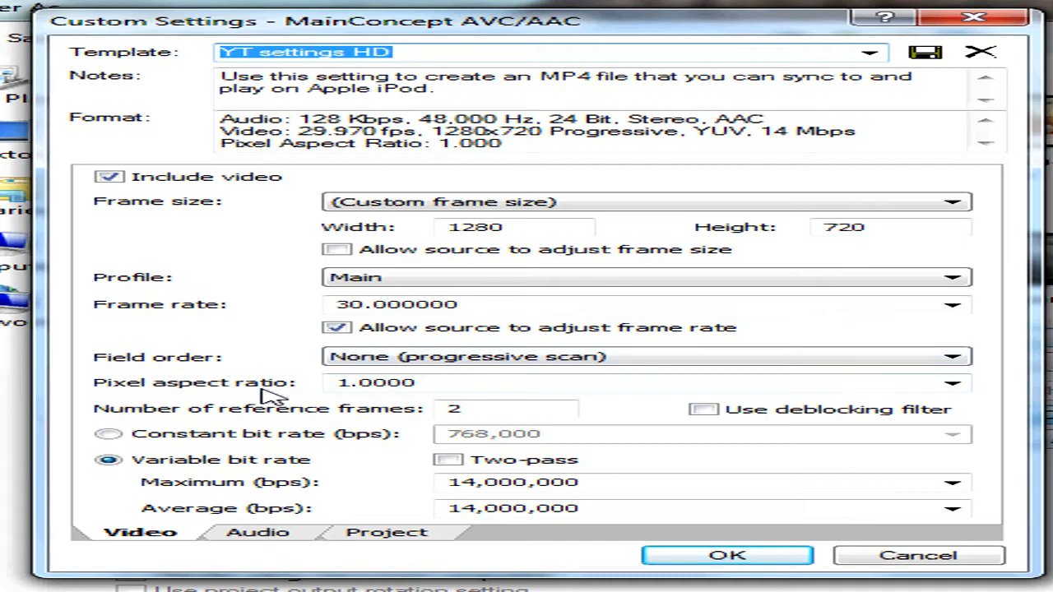
pyautogui.moveTo(343, 421)
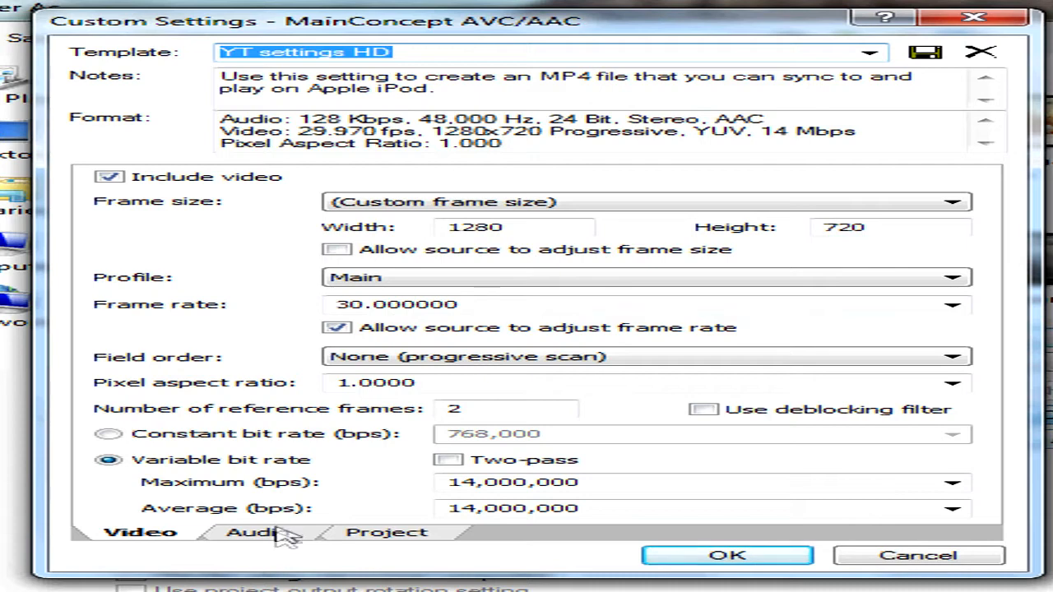
# Step: Move from the 1280x720, 30 fps, 14 Mbps VBR video settings to the audio settings (48,000 Hz, 128,000 bps)
pyautogui.click(260, 533)
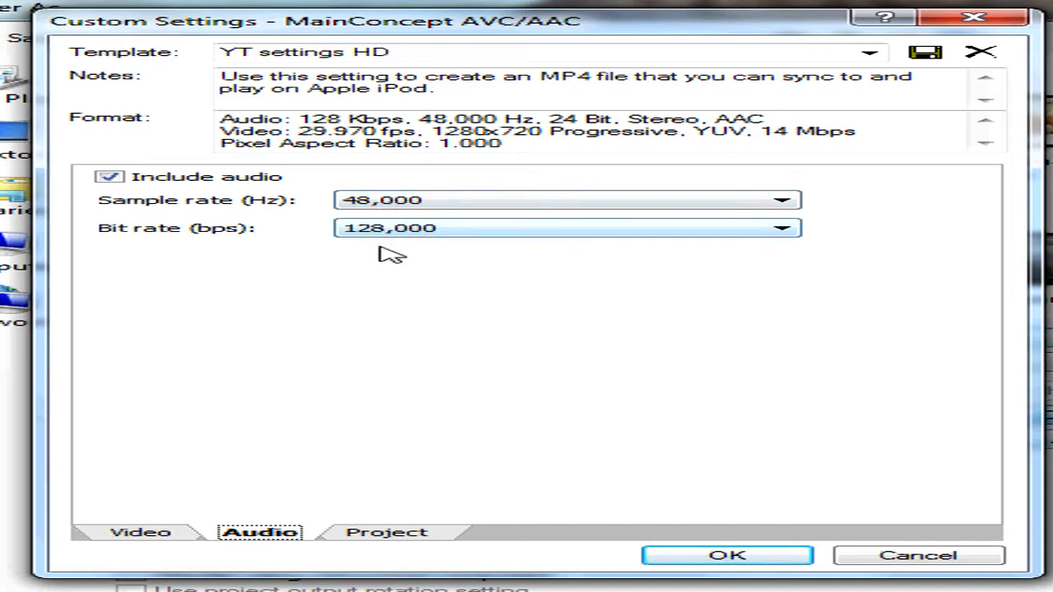
# Step: Review the Audio, Video and Project quality settings and accept the YT settings HD template
pyautogui.click(568, 227)
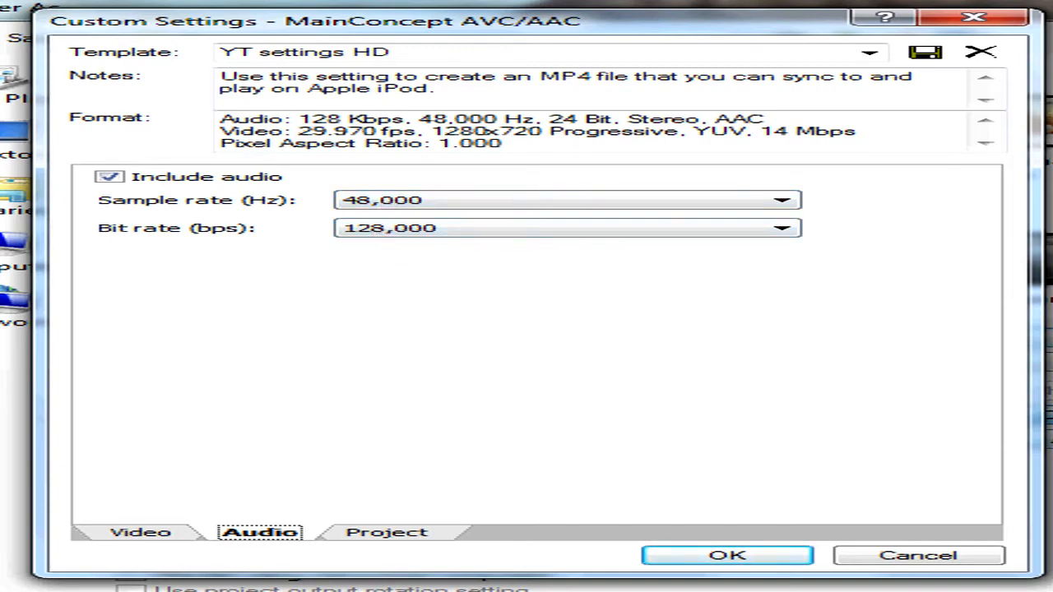
pyautogui.click(386, 533)
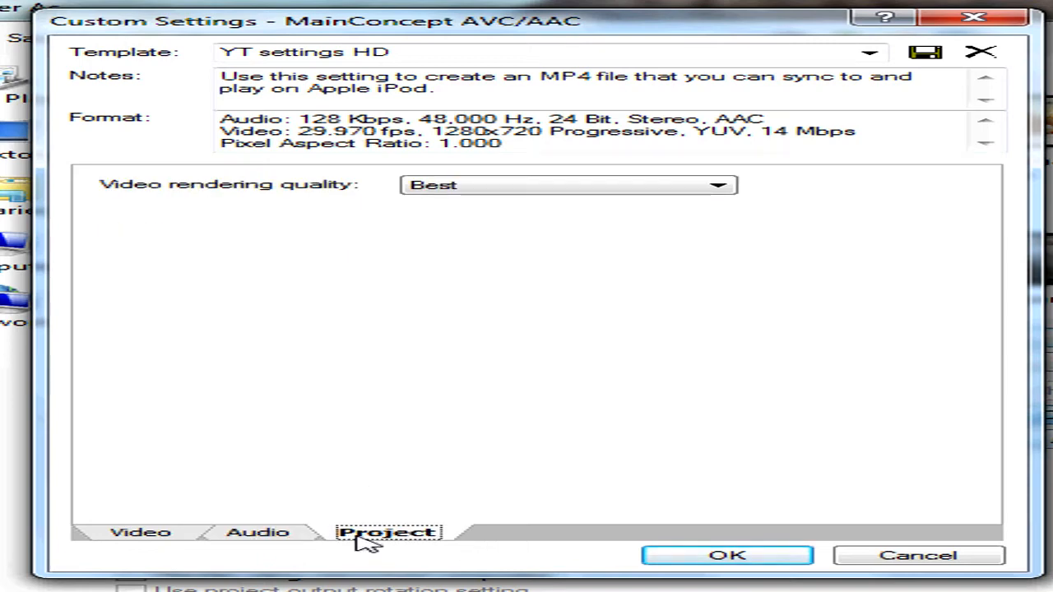
pyautogui.moveTo(263, 184)
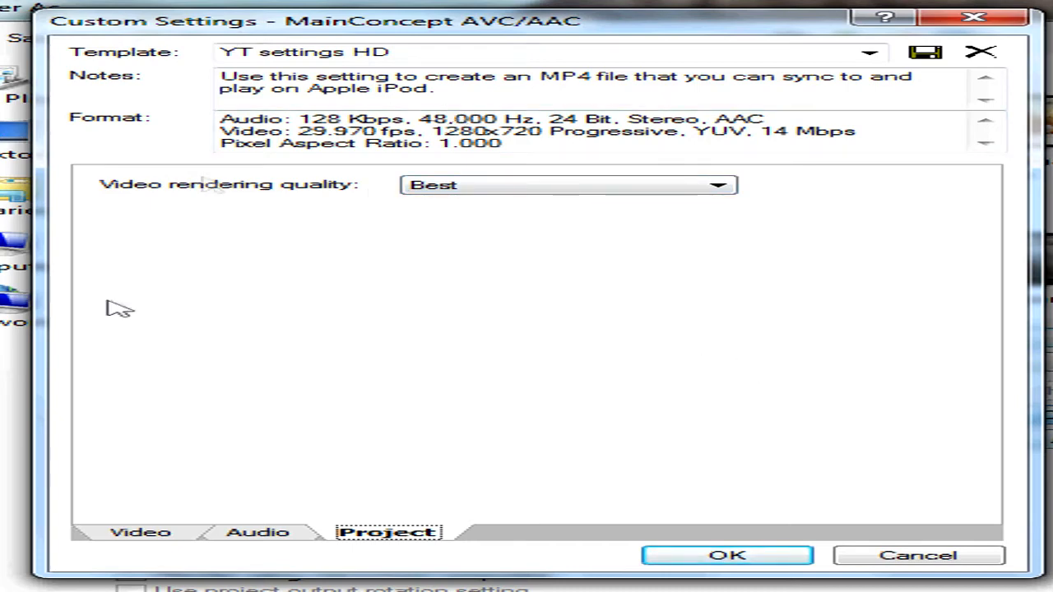
pyautogui.click(140, 533)
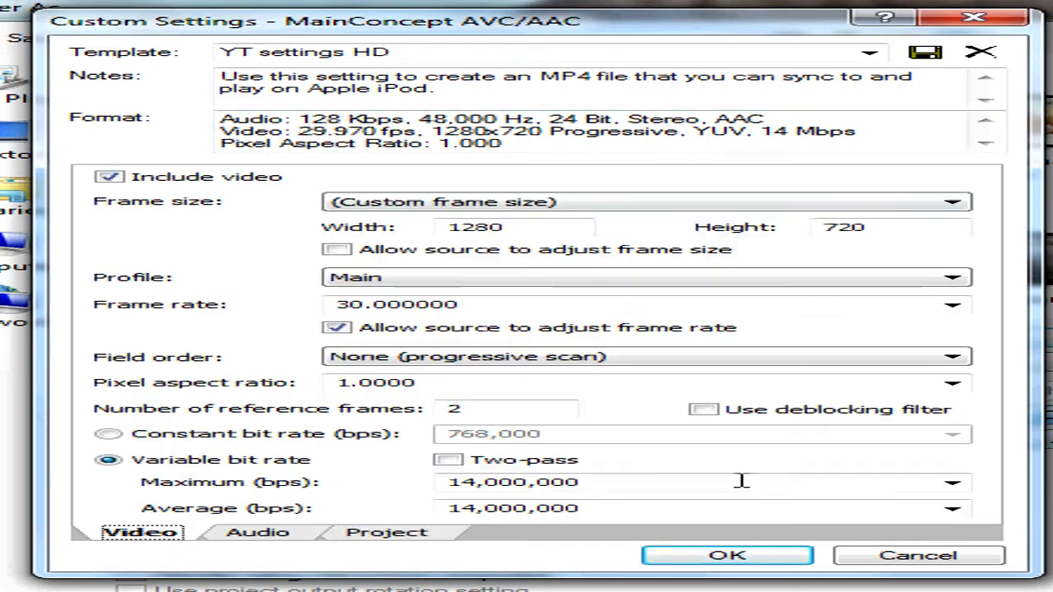
pyautogui.click(257, 533)
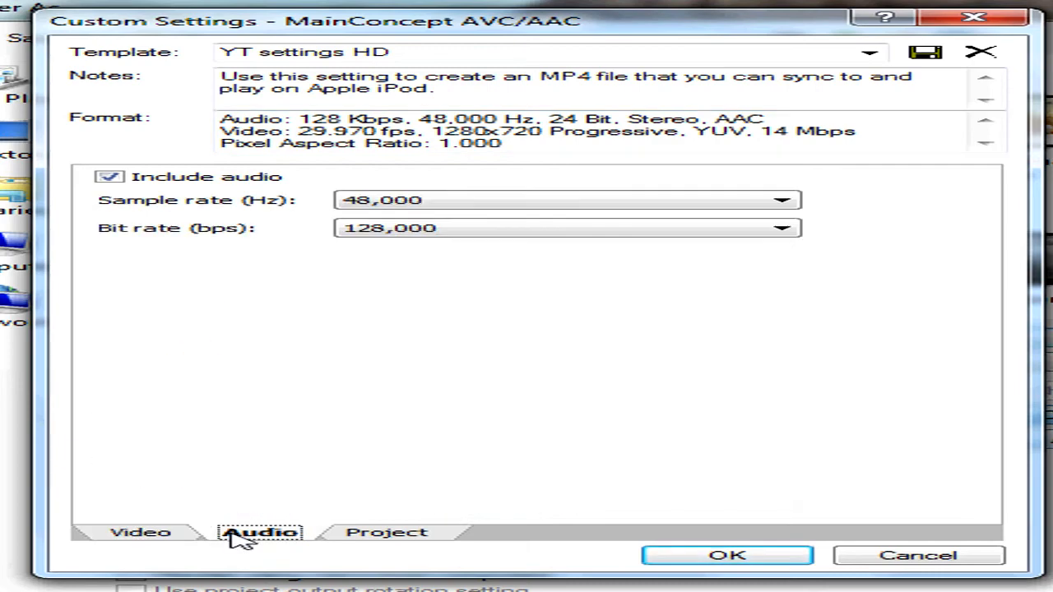
pyautogui.click(386, 533)
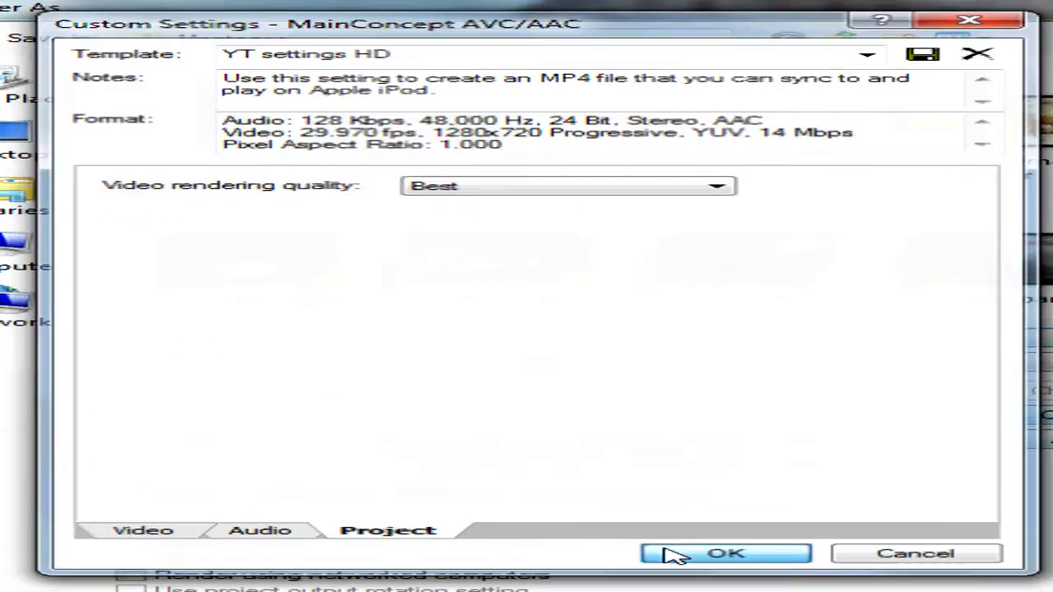
pyautogui.click(724, 553)
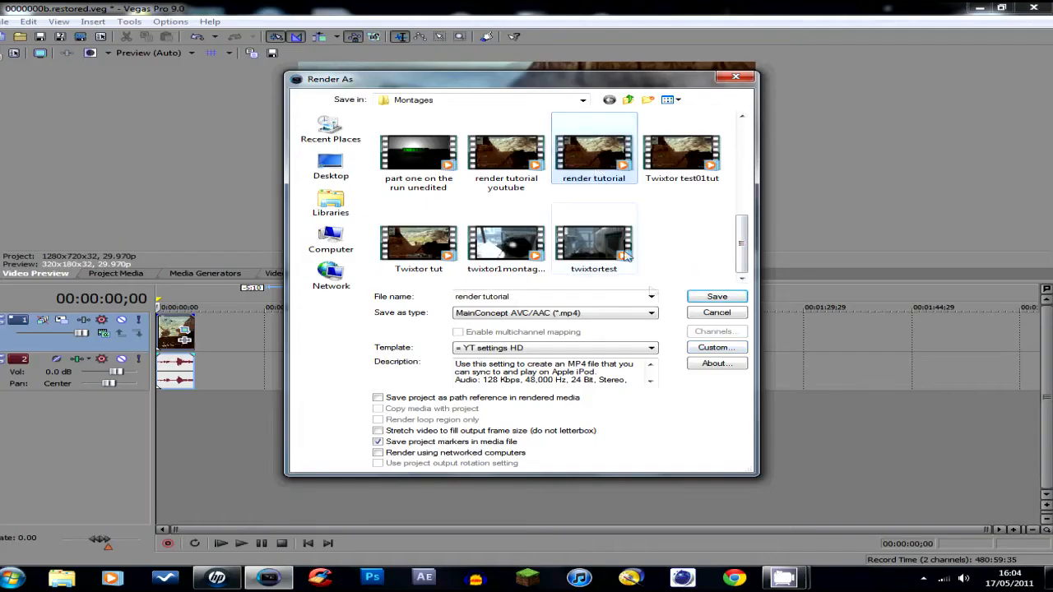
pyautogui.moveTo(717, 296)
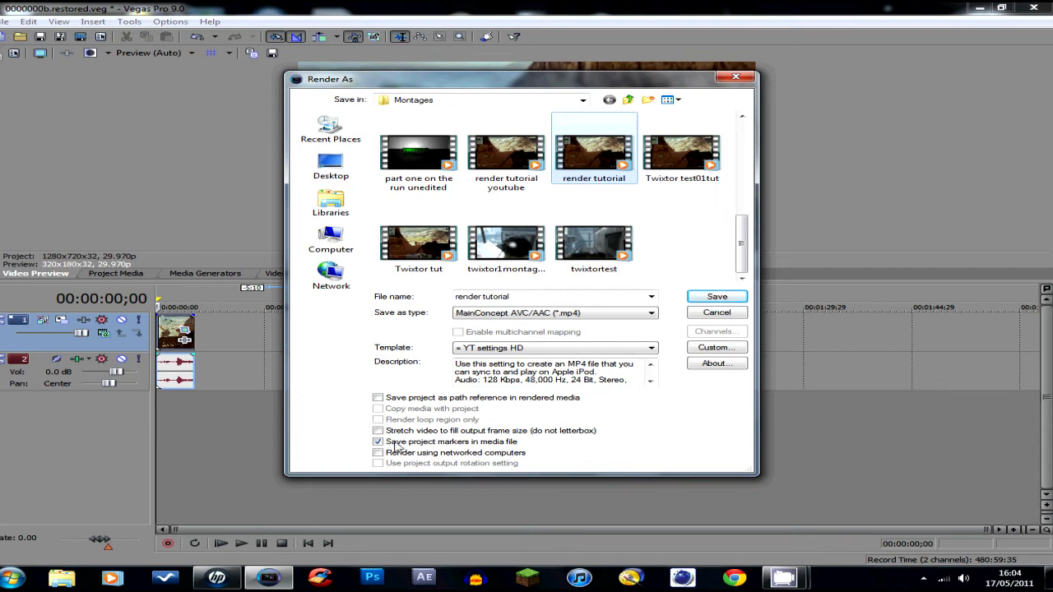
pyautogui.moveTo(717, 296)
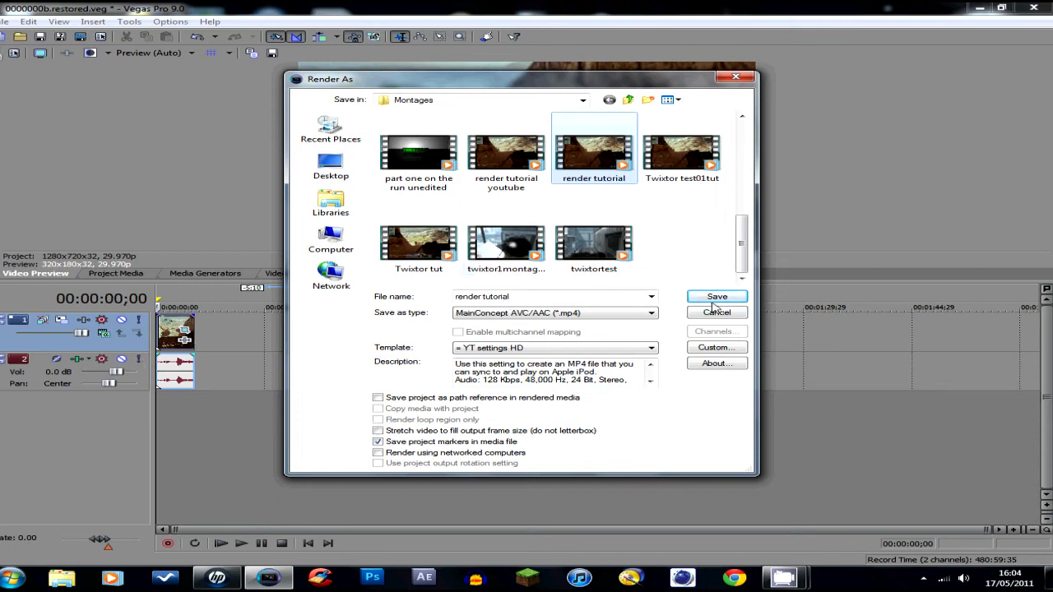
# Step: Render to render tutorial.mp4 in the Montages folder, replacing the existing file
pyautogui.click(716, 296)
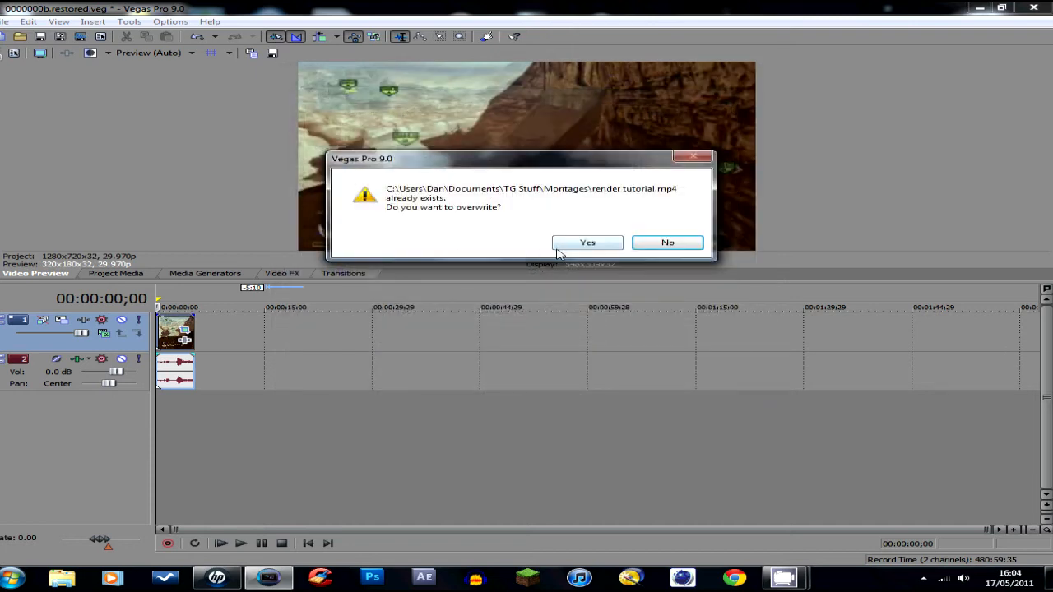
pyautogui.click(587, 242)
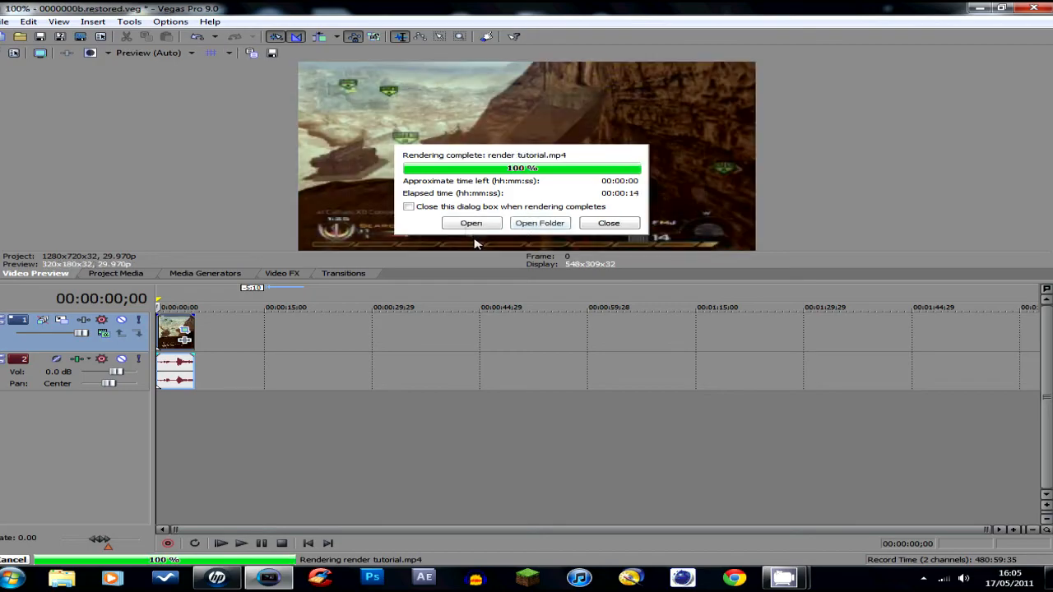
# Step: Play the finished render tutorial.mp4 from the Rendering complete notice
pyautogui.click(470, 224)
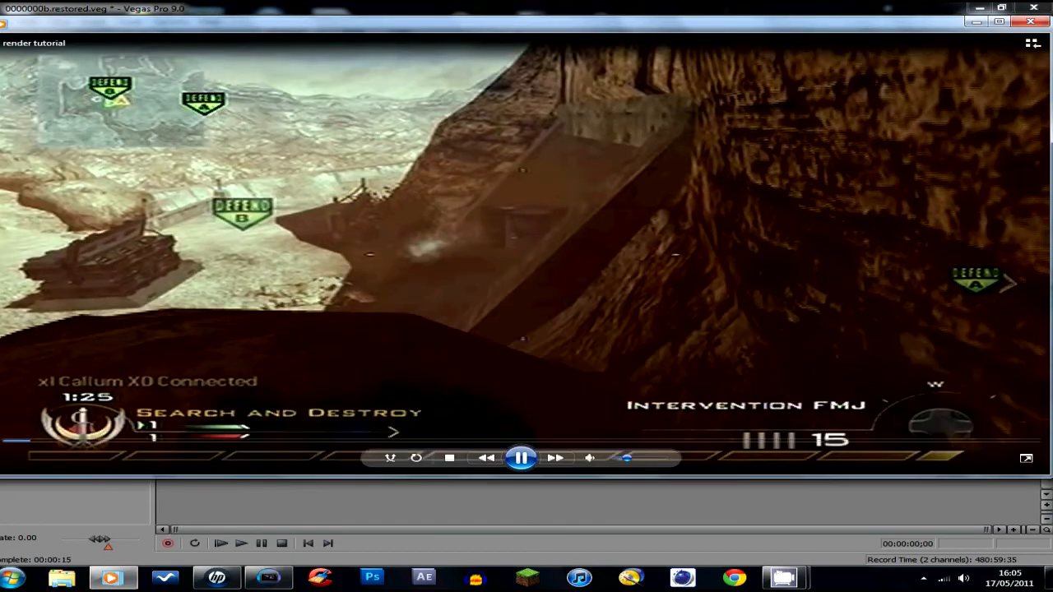